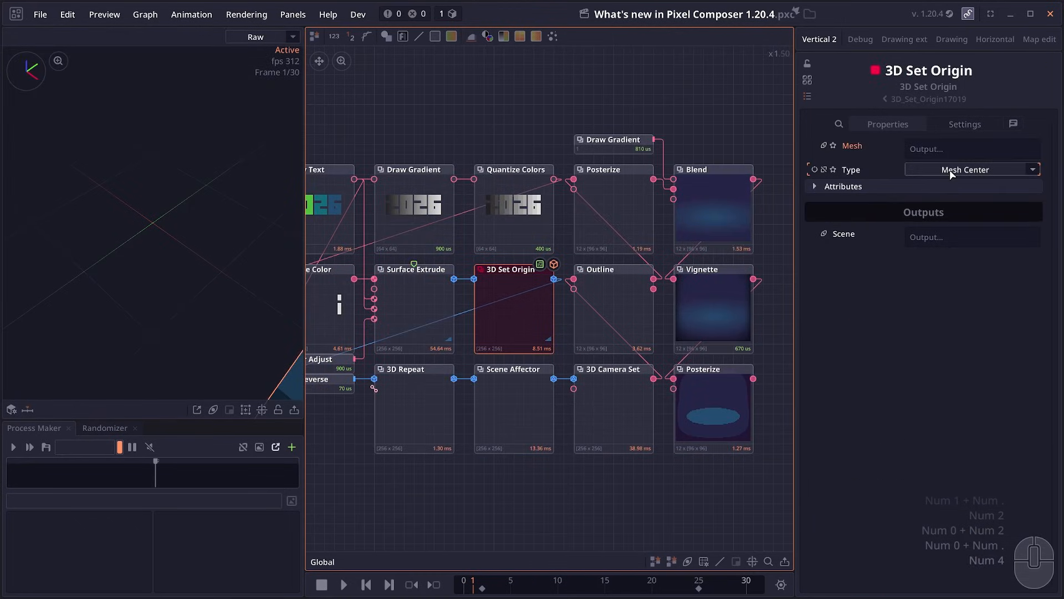
# - Load the Markov star demo graph in place of the 3D Set Origin graph
pyautogui.click(713, 407)
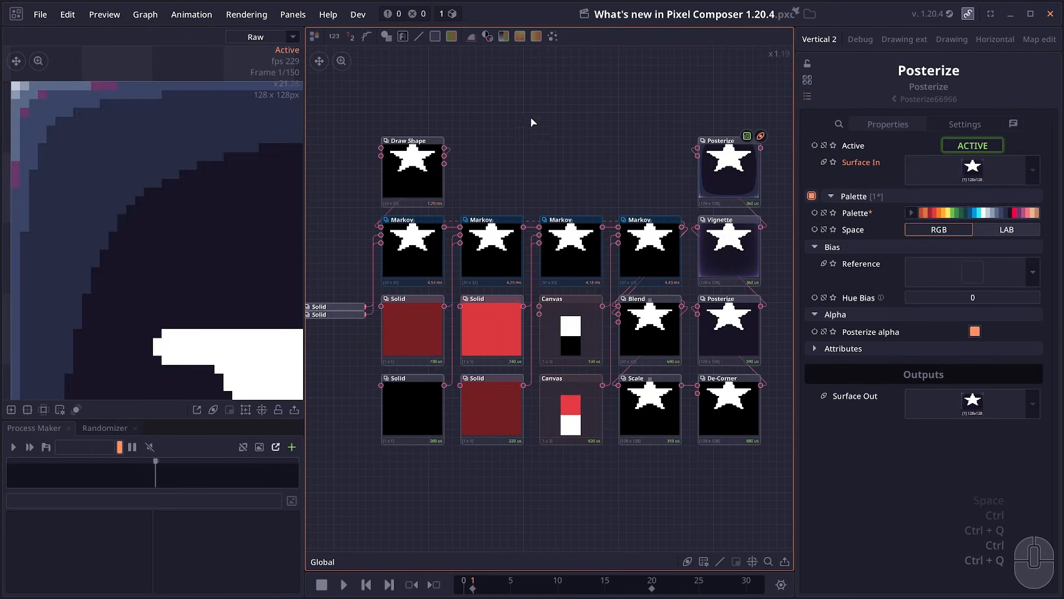
# - Select the 1×3 Canvas node to show its animation output settings in the Inspector
pyautogui.rightClick(531, 122)
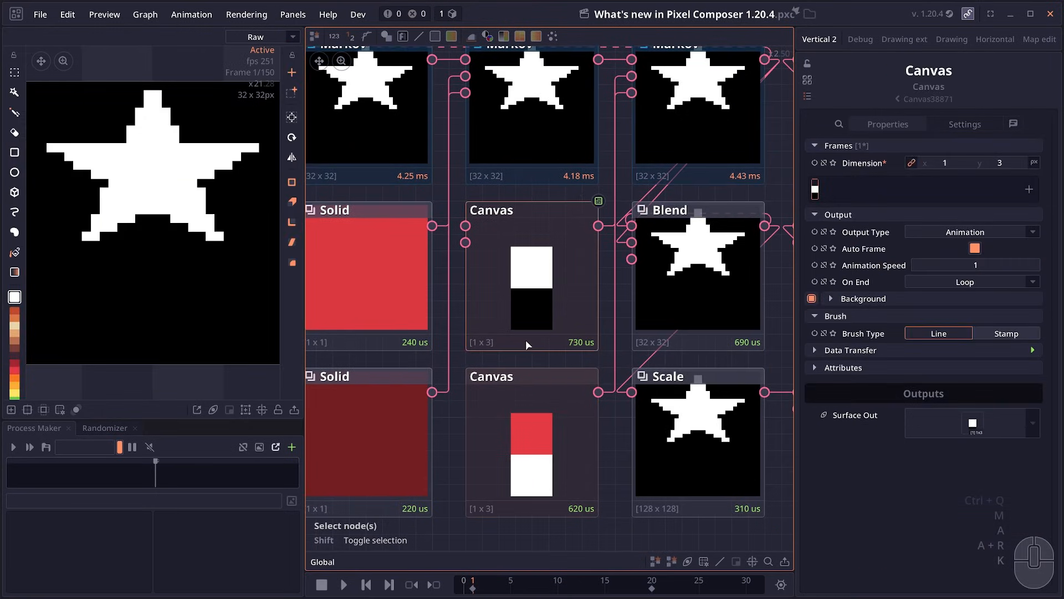
pyautogui.moveTo(512, 479)
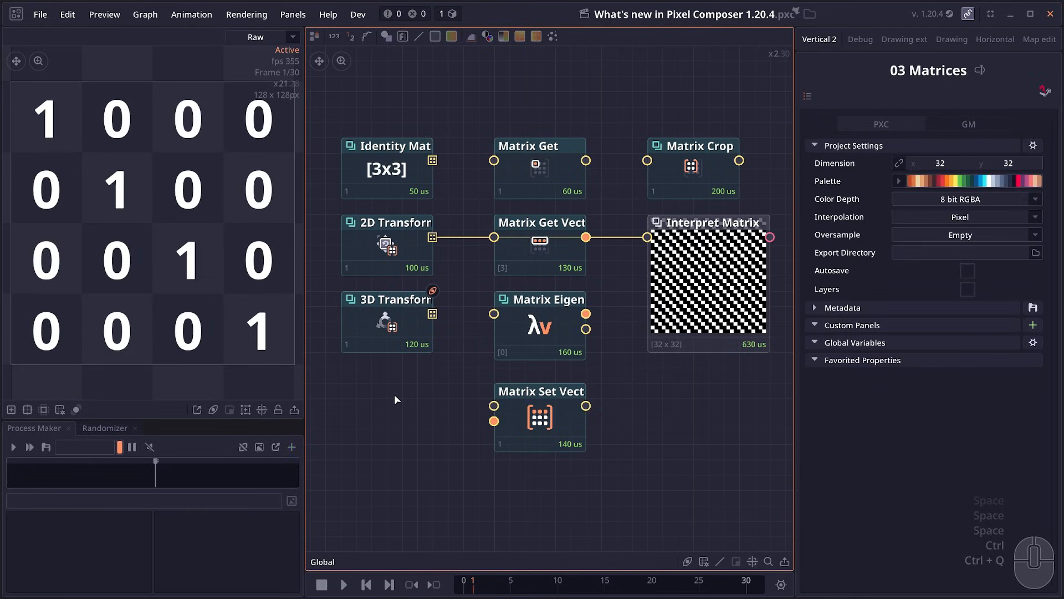
# - Browse the 03 Matrices demo and the Draw Gradient → Grid demo, selecting the Grid node
pyautogui.click(387, 300)
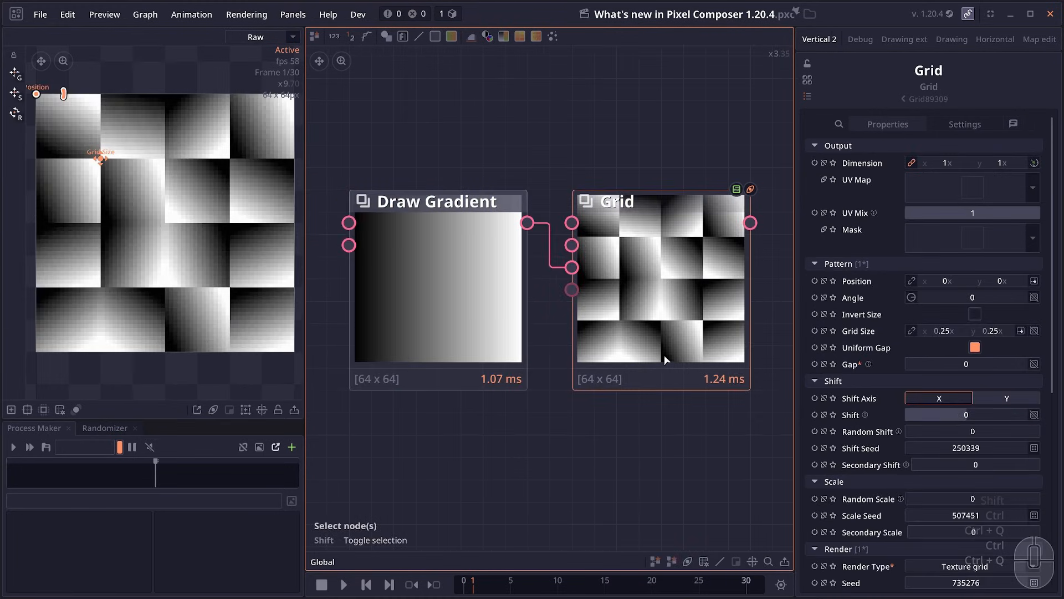
pyautogui.scroll(-3)
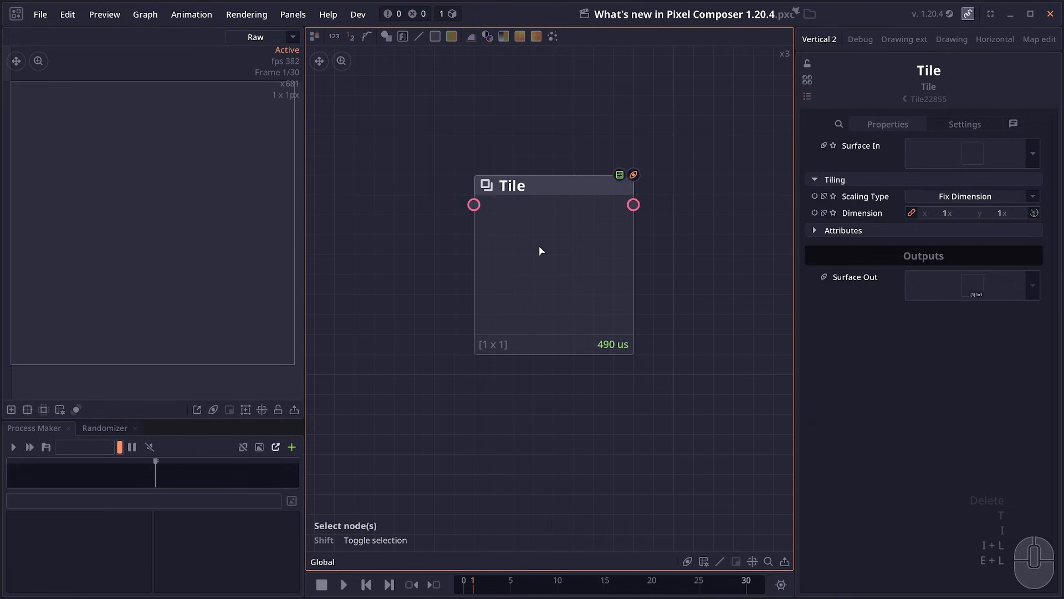
pyautogui.moveTo(524, 254)
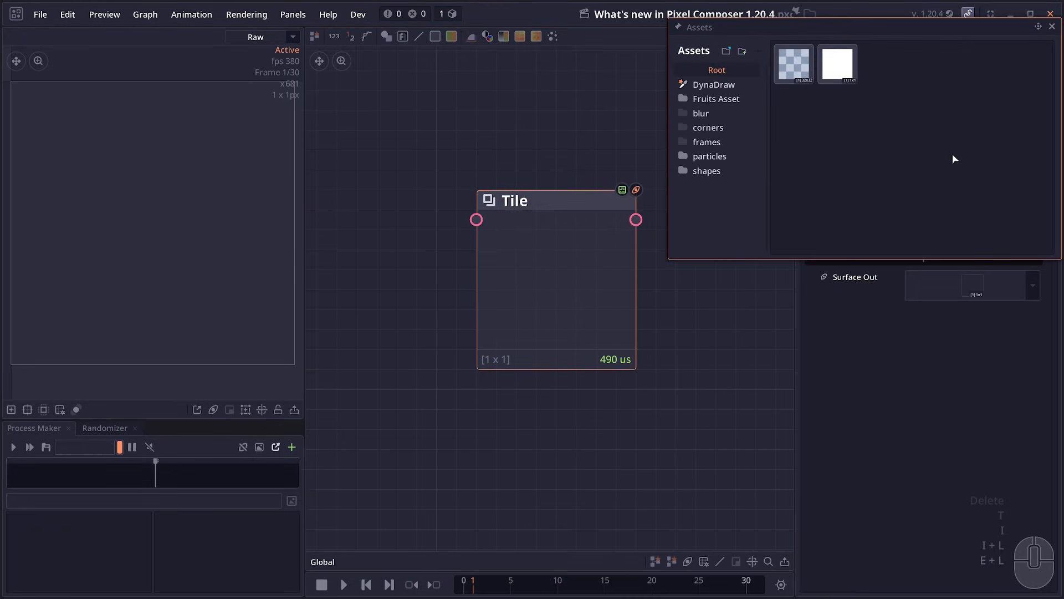
# - Show the Assets panel beside the graph holding a single empty Tile node
pyautogui.click(713, 84)
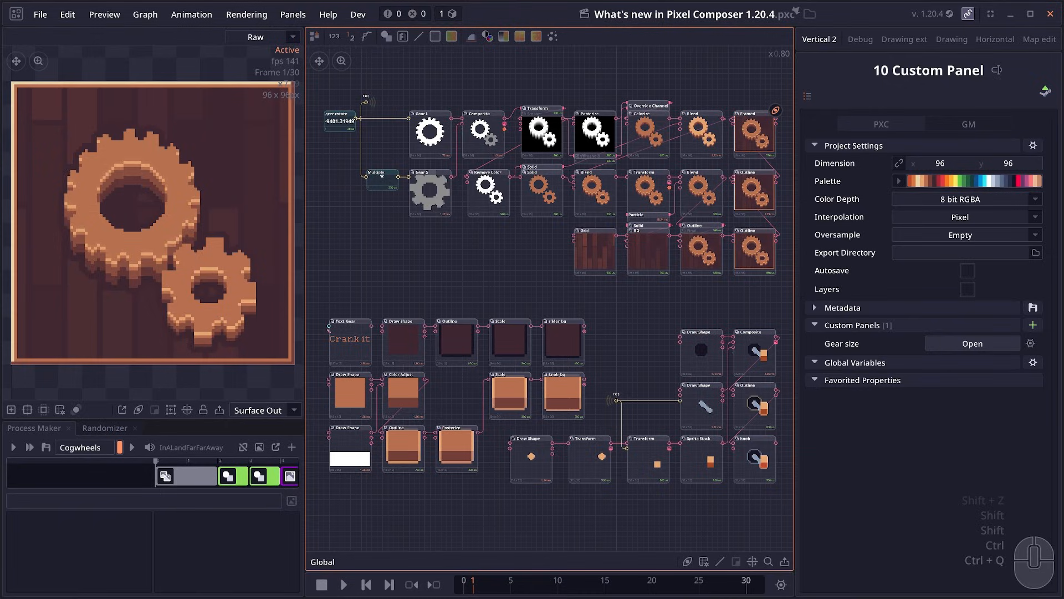
# - Open the Gear size custom panel, move its Crank it sliders, and close it
pyautogui.click(972, 342)
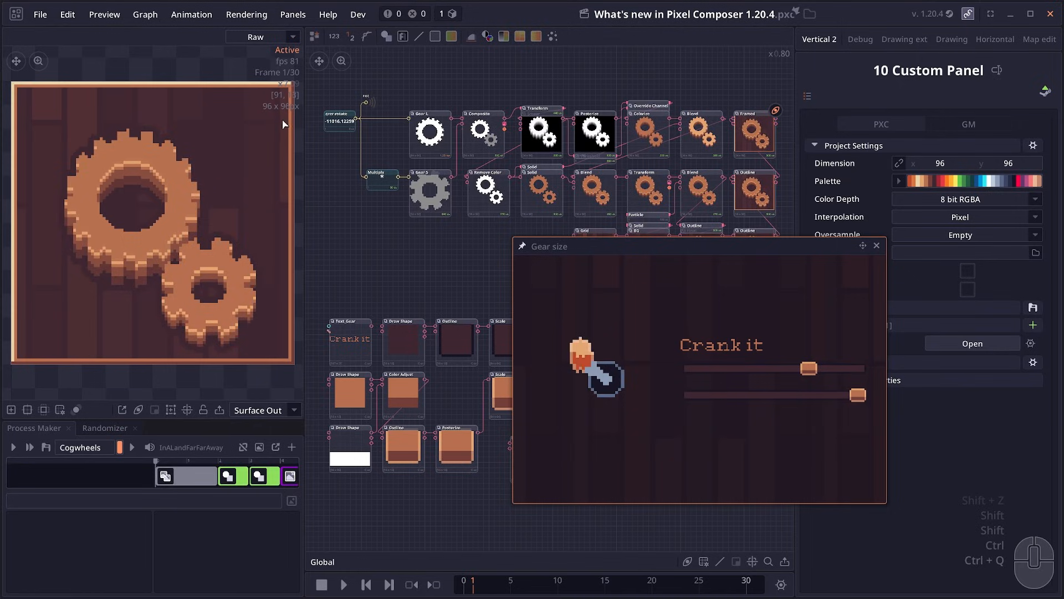
pyautogui.scroll(-3)
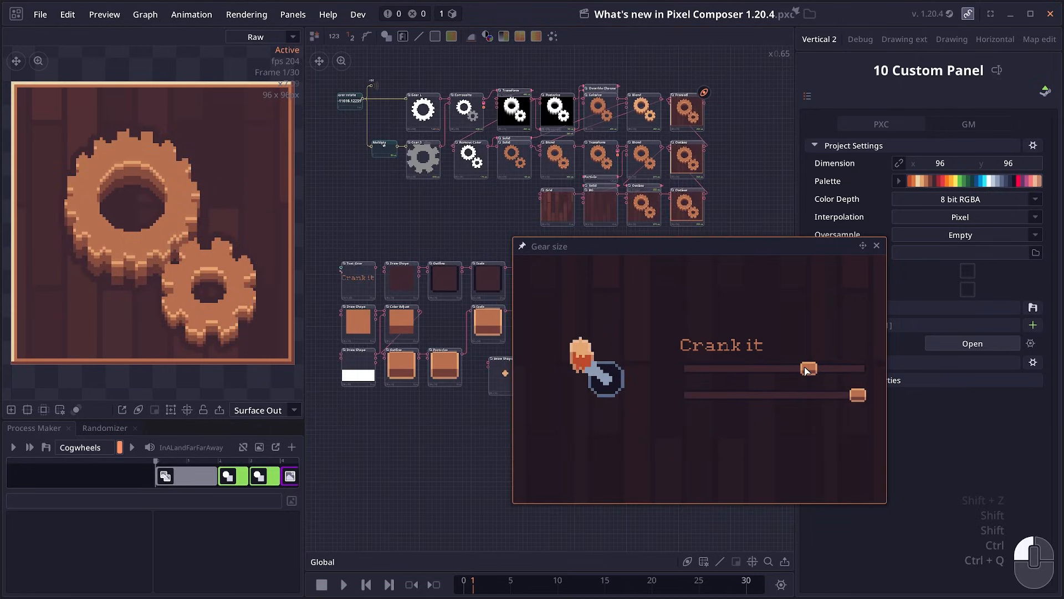
pyautogui.click(876, 245)
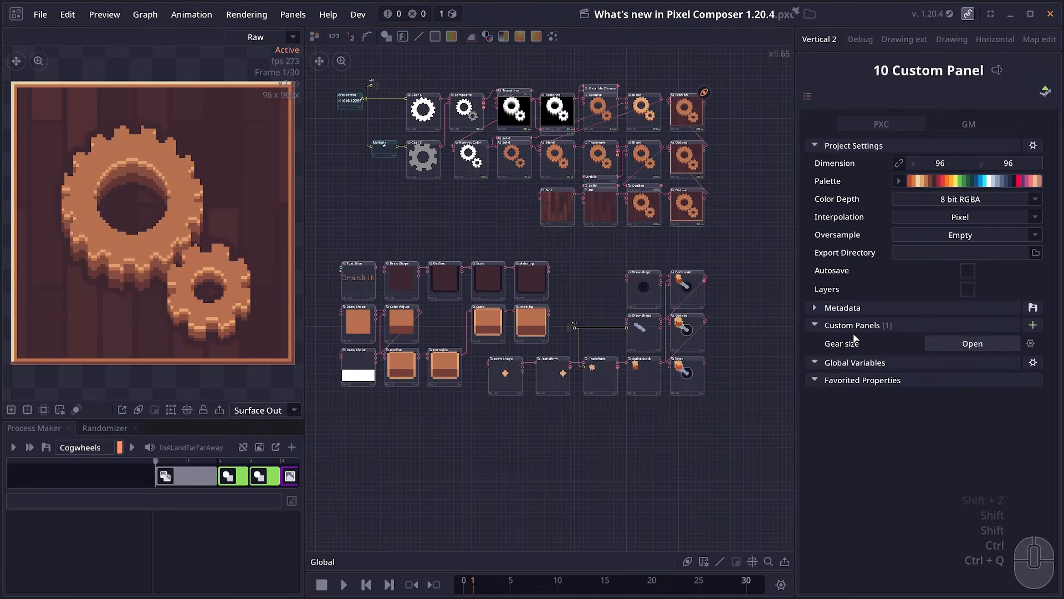
# - Edit the Gear size panel, inspect the Knob element's gear-rotation binding, then return to overall settings
pyautogui.click(1031, 343)
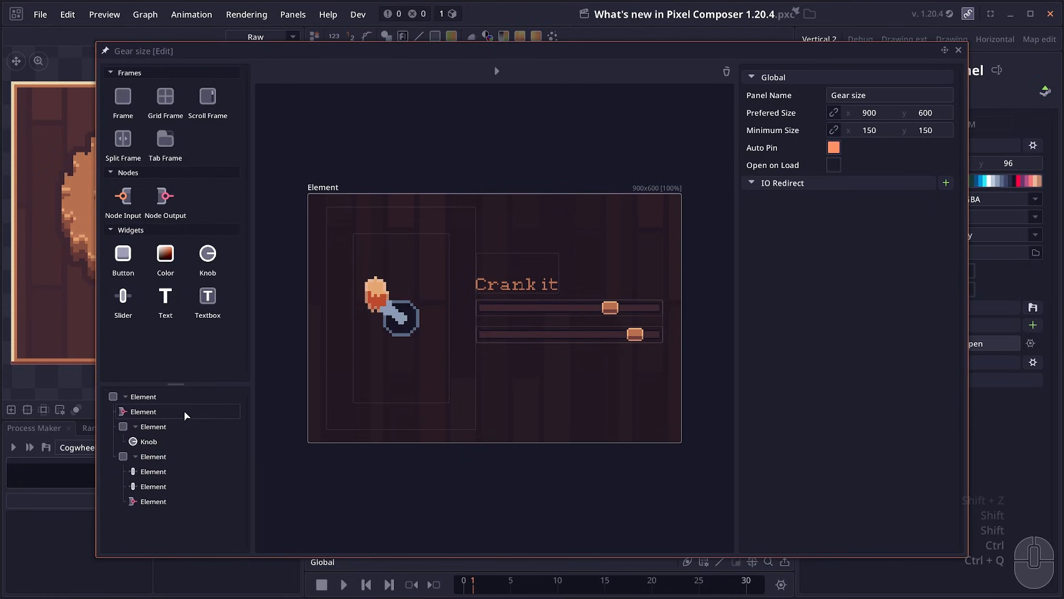
pyautogui.click(148, 441)
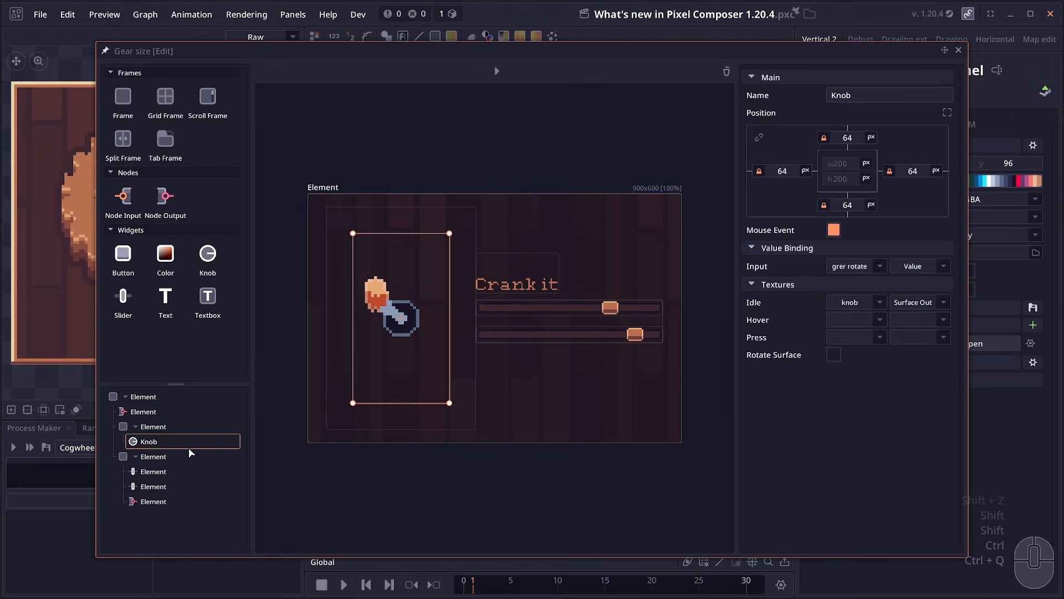
pyautogui.click(152, 501)
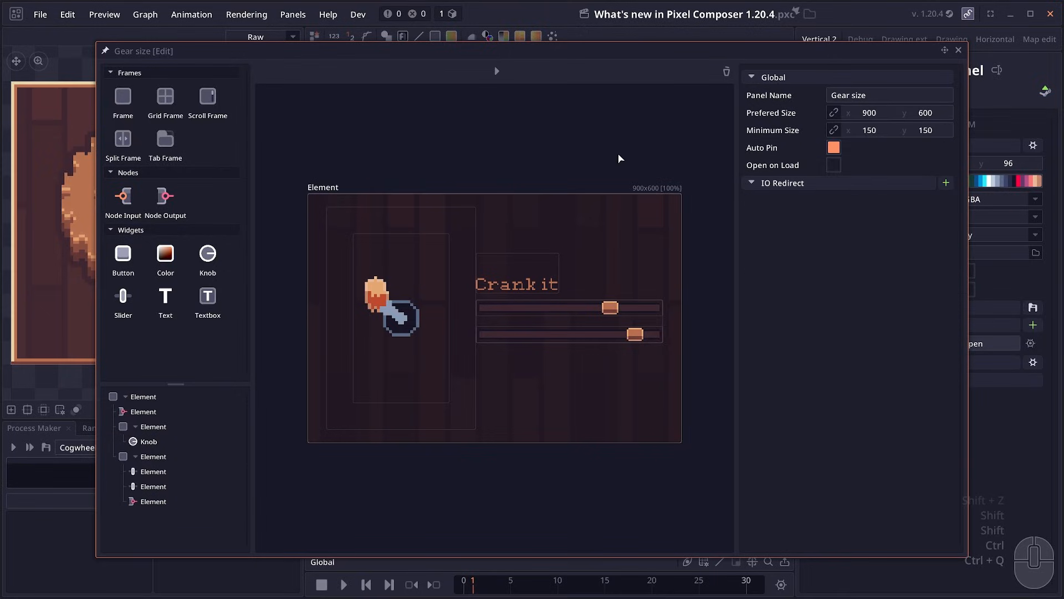
pyautogui.moveTo(614, 186)
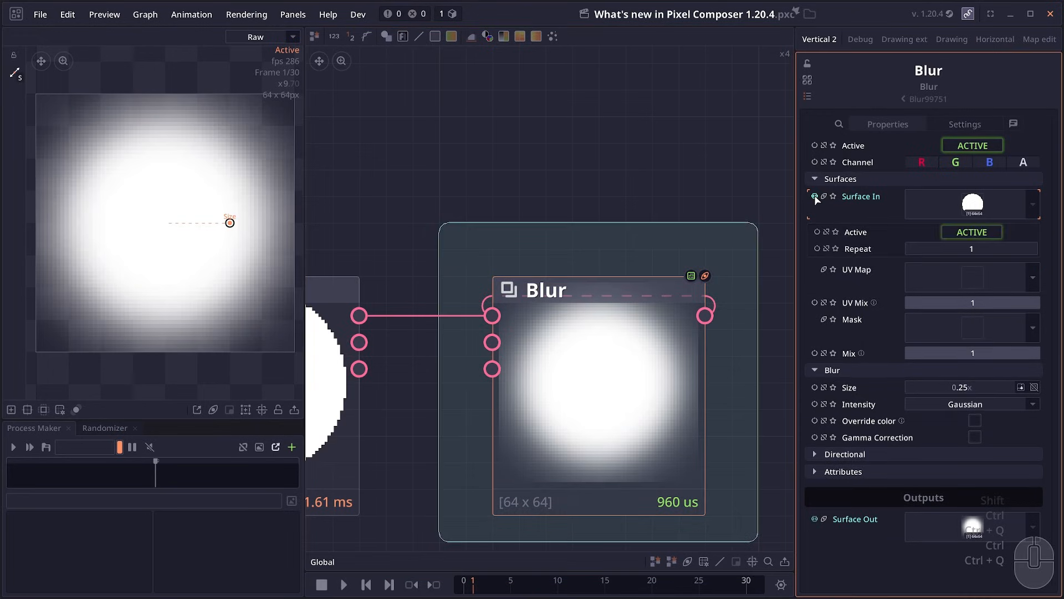
pyautogui.moveTo(617, 249)
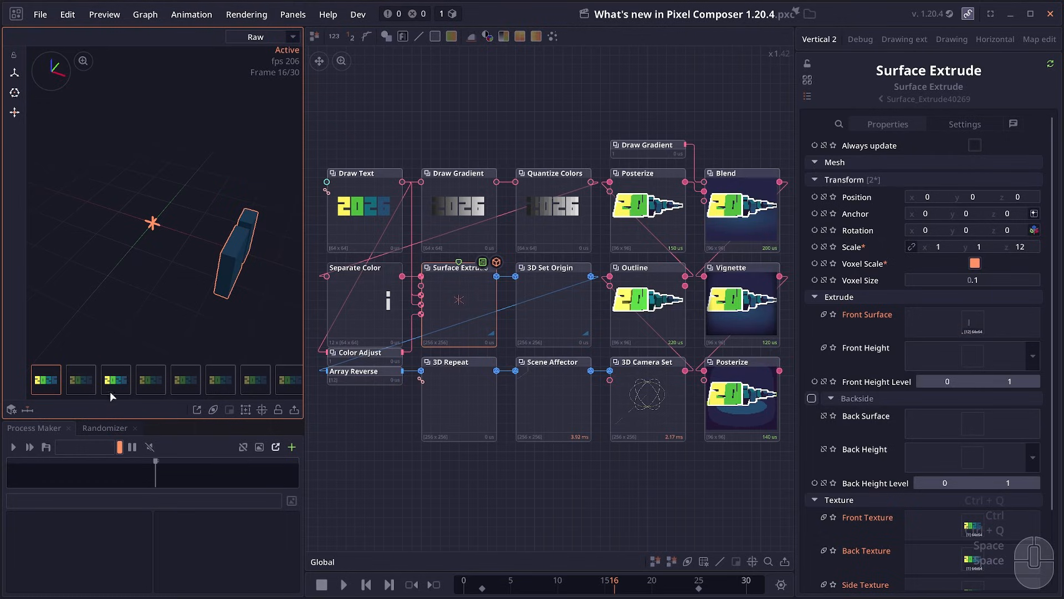
# - Preview a frame of the 2026 sequence and focus the graph on the Surface Extrude node
pyautogui.click(177, 380)
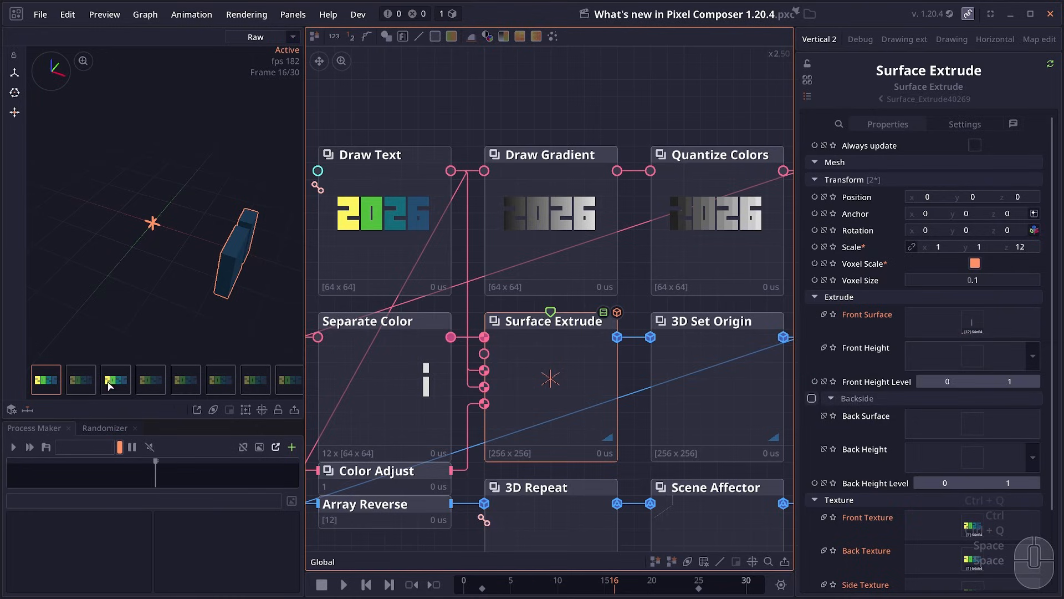
pyautogui.click(80, 379)
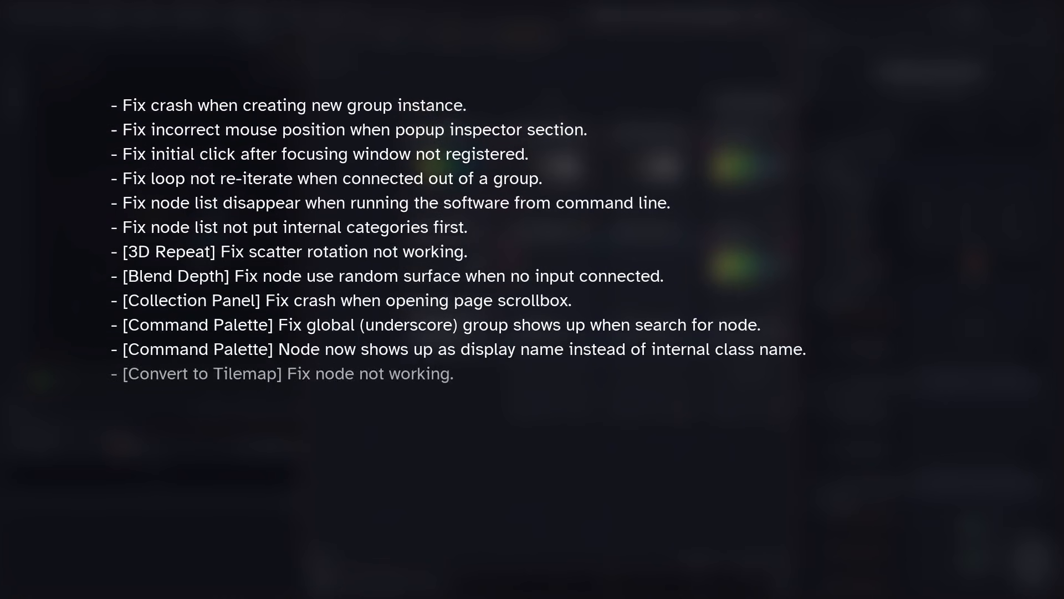
pyautogui.scroll(-3)
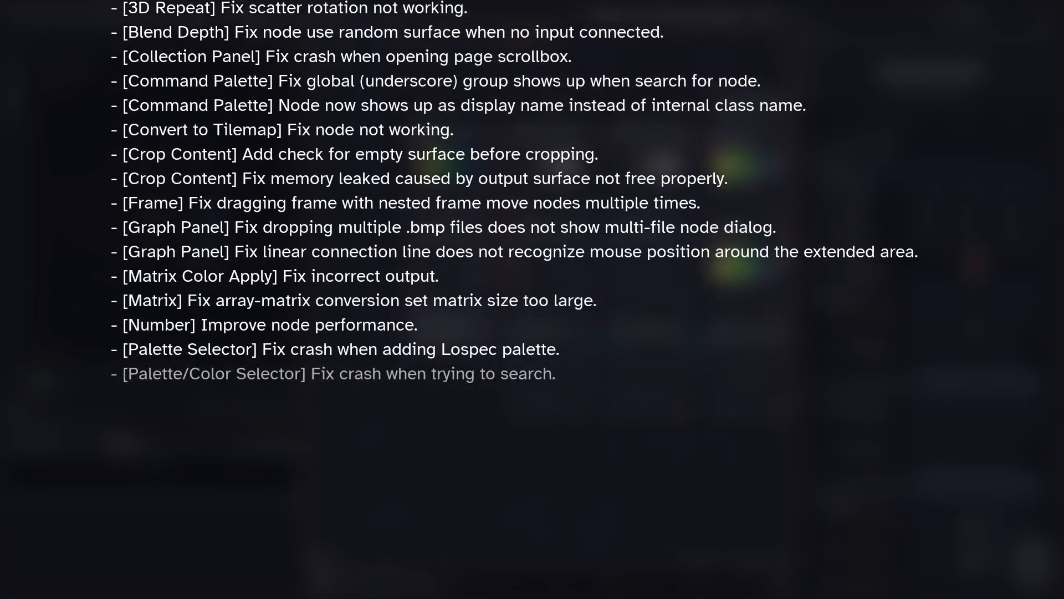